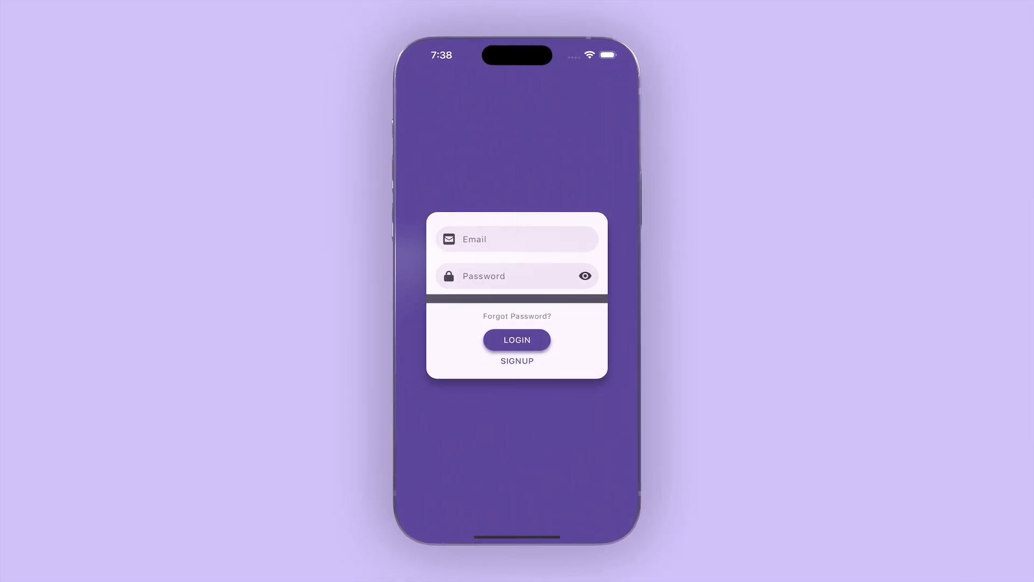
# Step: Switch the login card to signup and password recovery, return, then log in with credentials
pyautogui.click(517, 361)
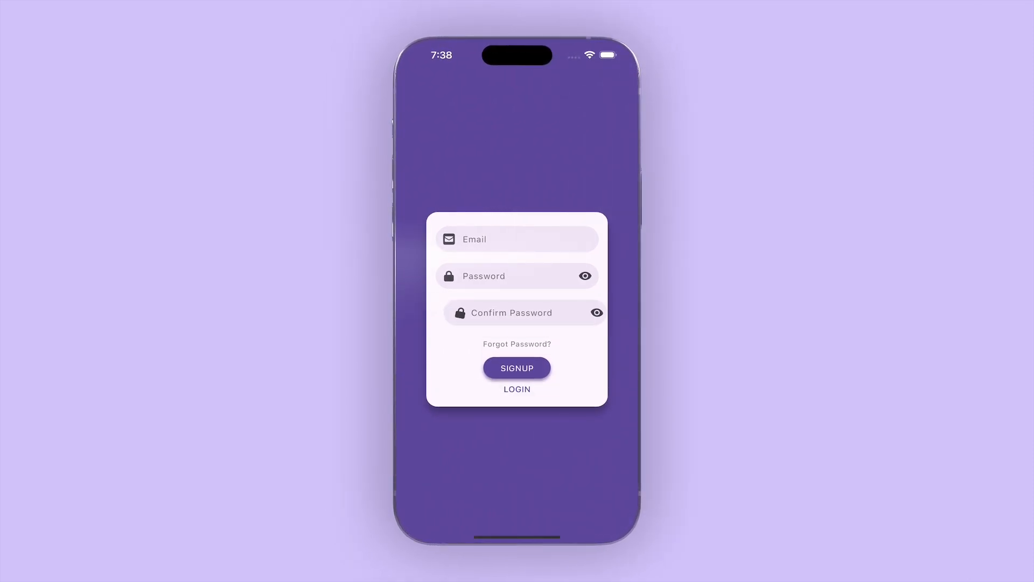
pyautogui.click(516, 343)
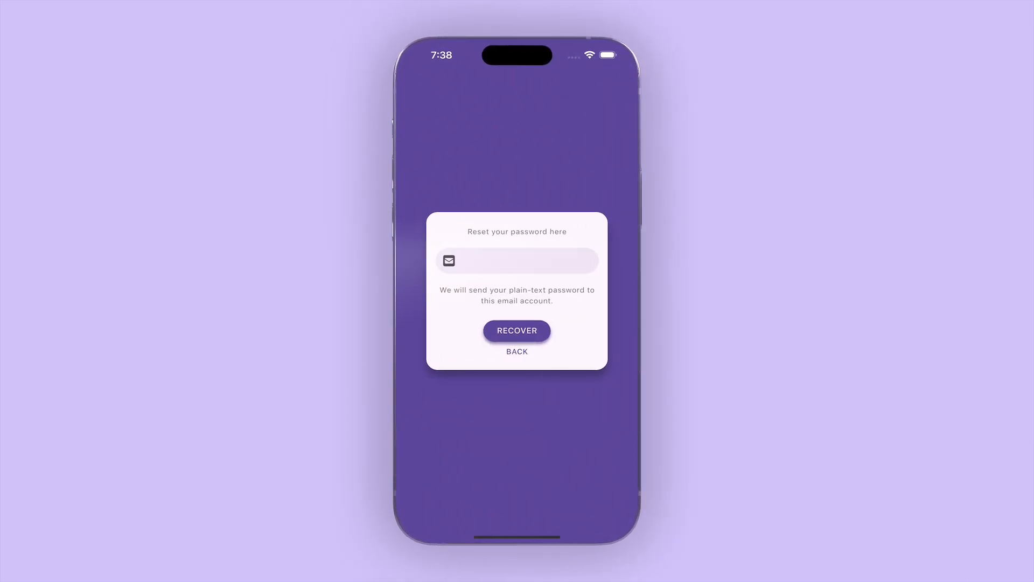
pyautogui.click(517, 351)
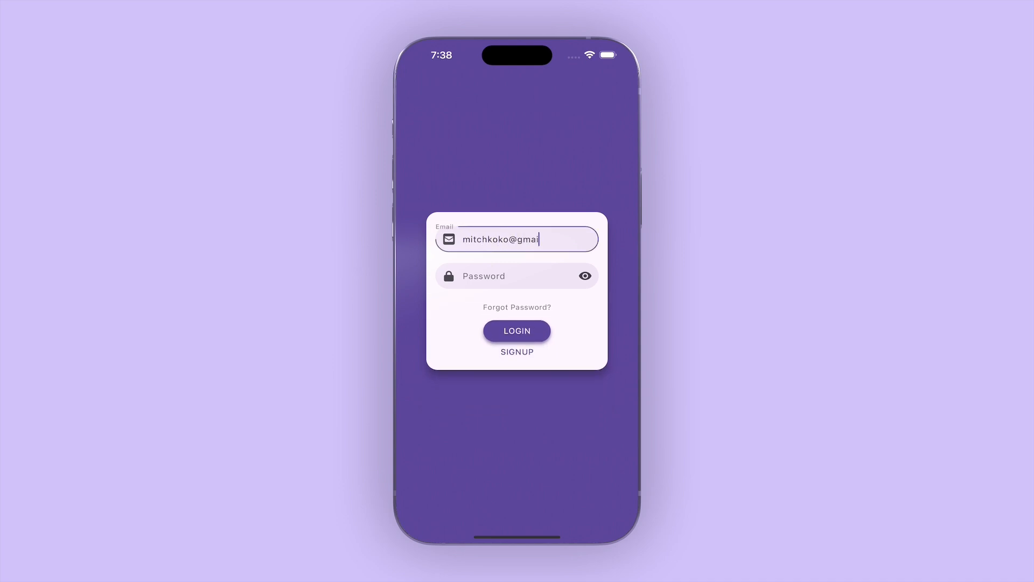
pyautogui.click(516, 330)
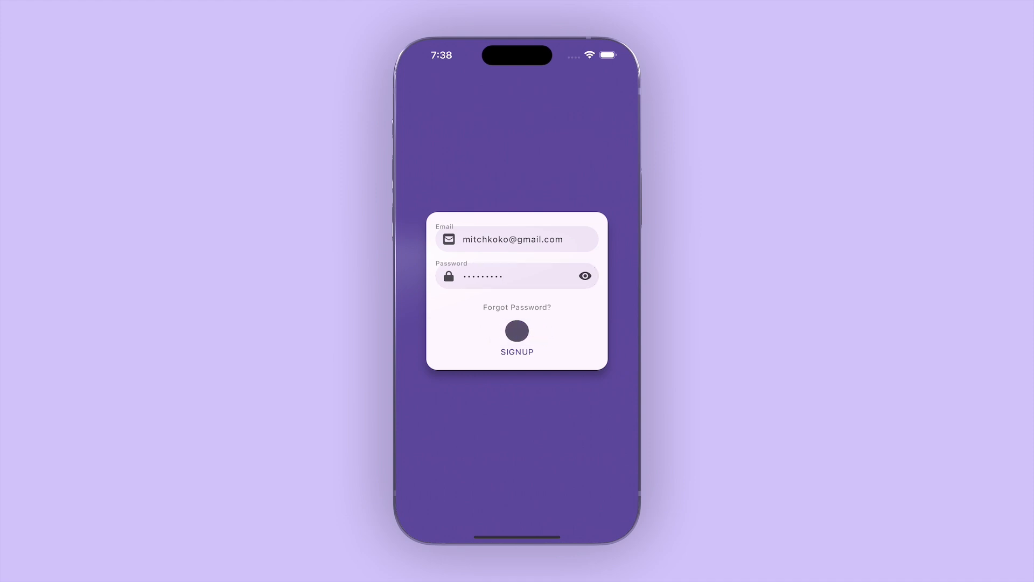
pyautogui.click(517, 330)
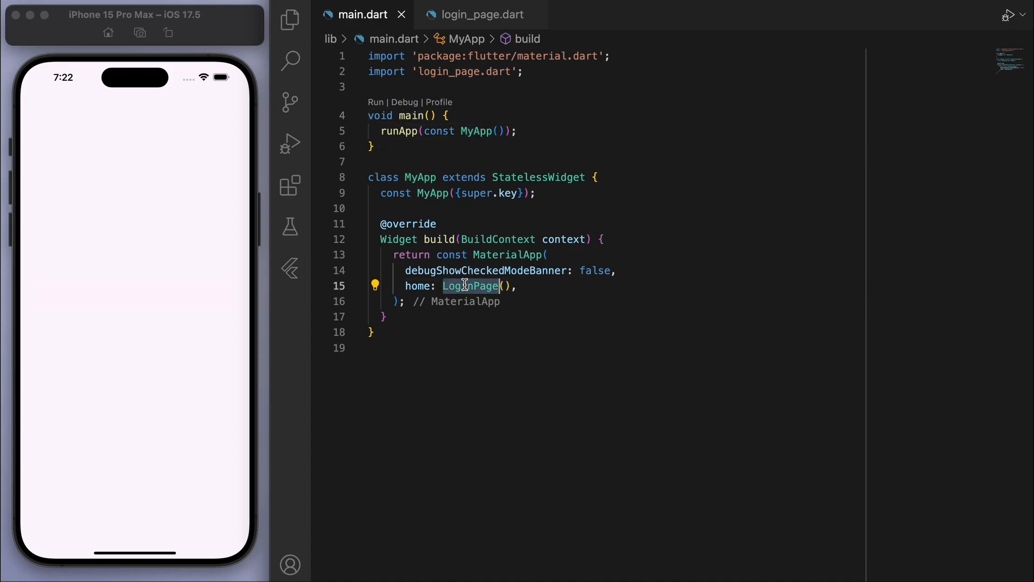
# Step: Jump to the LoginPage class and run 'flutter pub add flutter_login' in the terminal
pyautogui.click(482, 14)
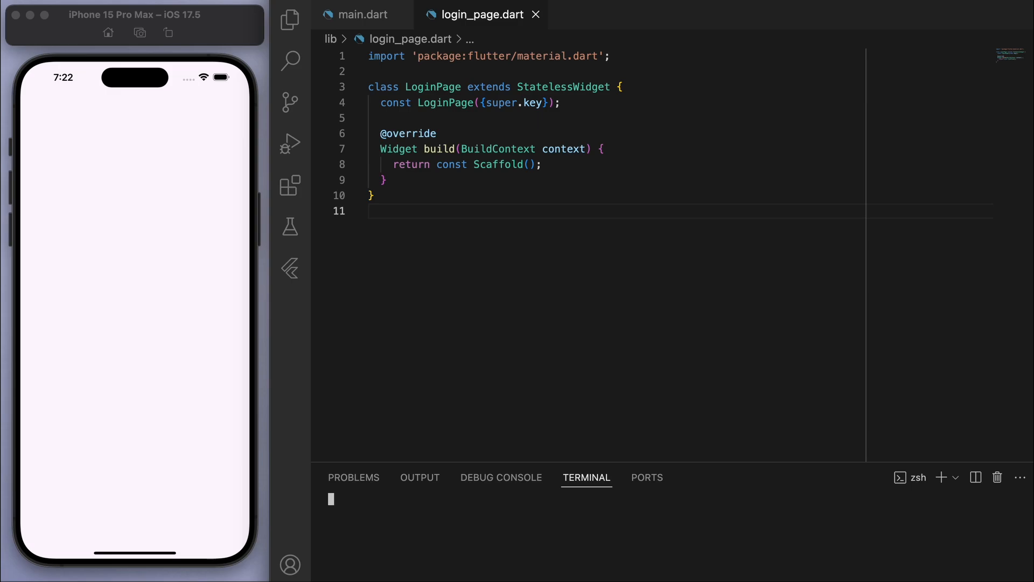
pyautogui.write('flutter pub')
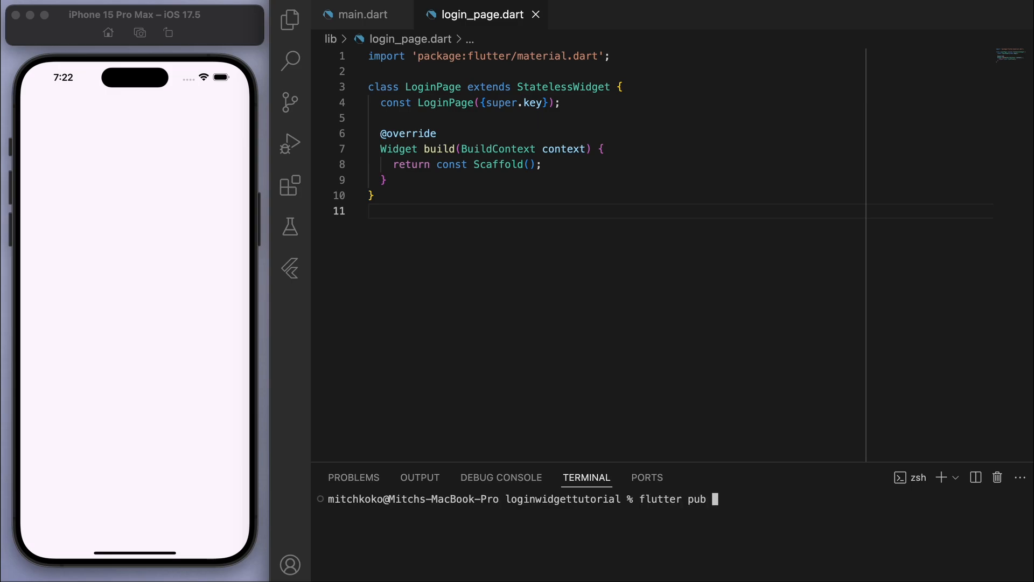
pyautogui.write('add flutter_logi')
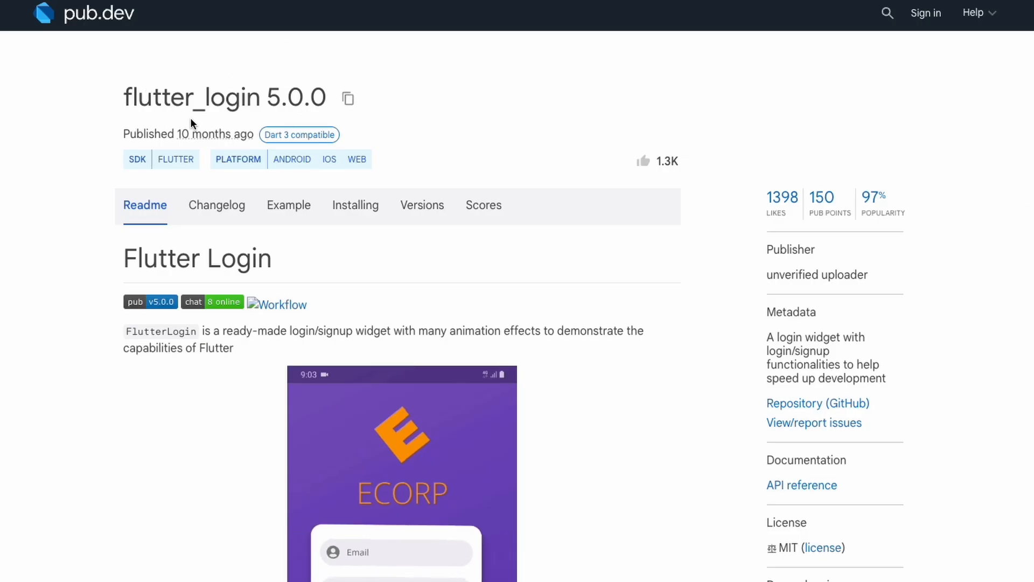
# Step: Scroll the flutter_login Readme down to the Reference table of properties
pyautogui.scroll(-3)
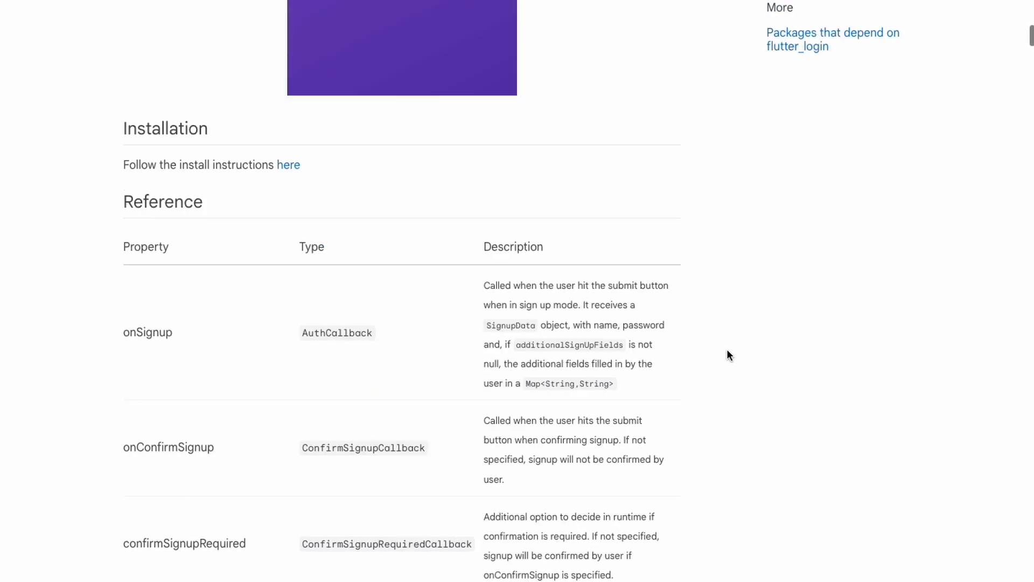
pyautogui.scroll(-3)
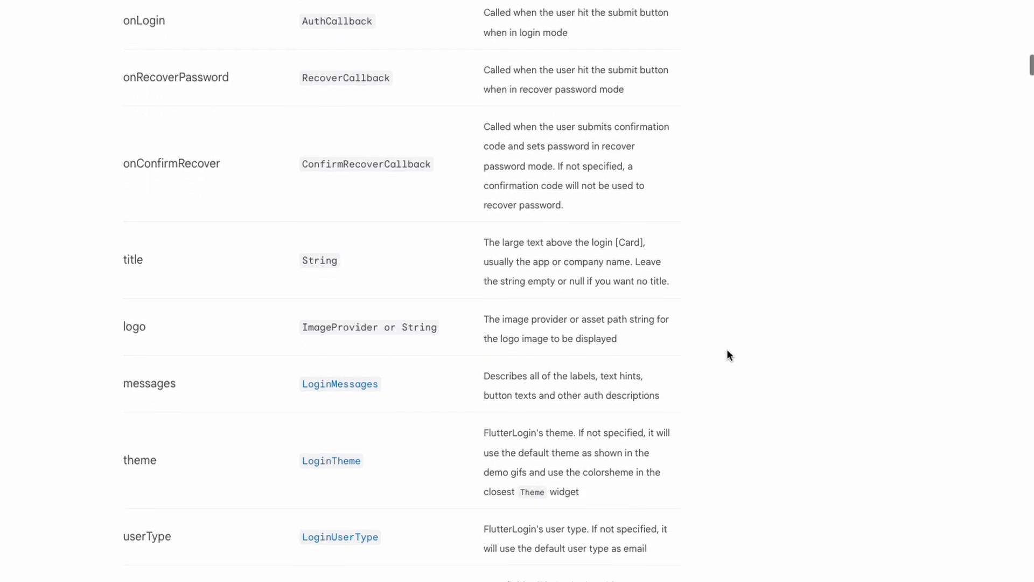
pyautogui.scroll(-3)
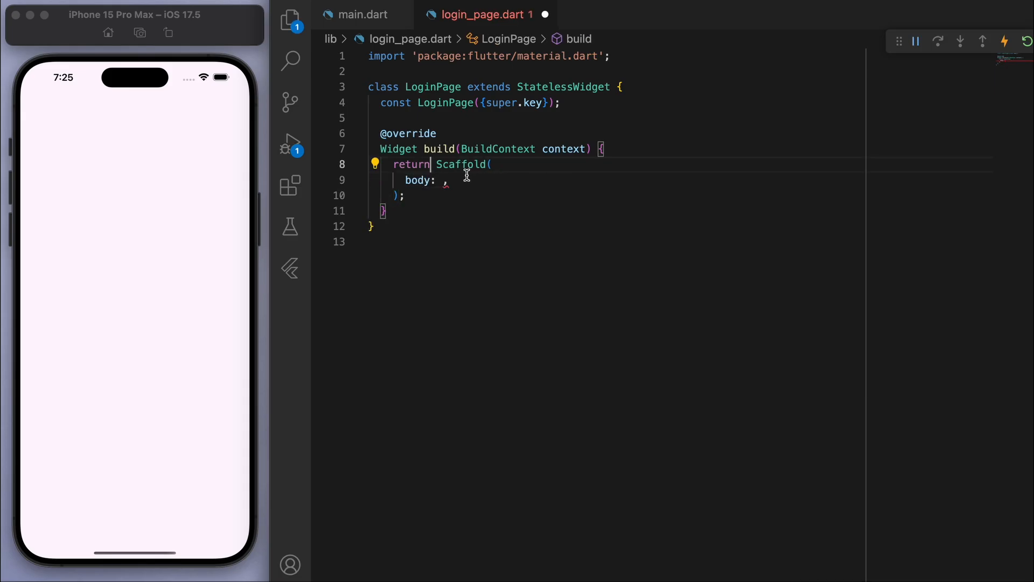
# Step: Set the body to FlutterLogin, add a Future.delayed _authUser callback and a 2000 ms loadingTime getter
pyautogui.write('FlutterLogin(')
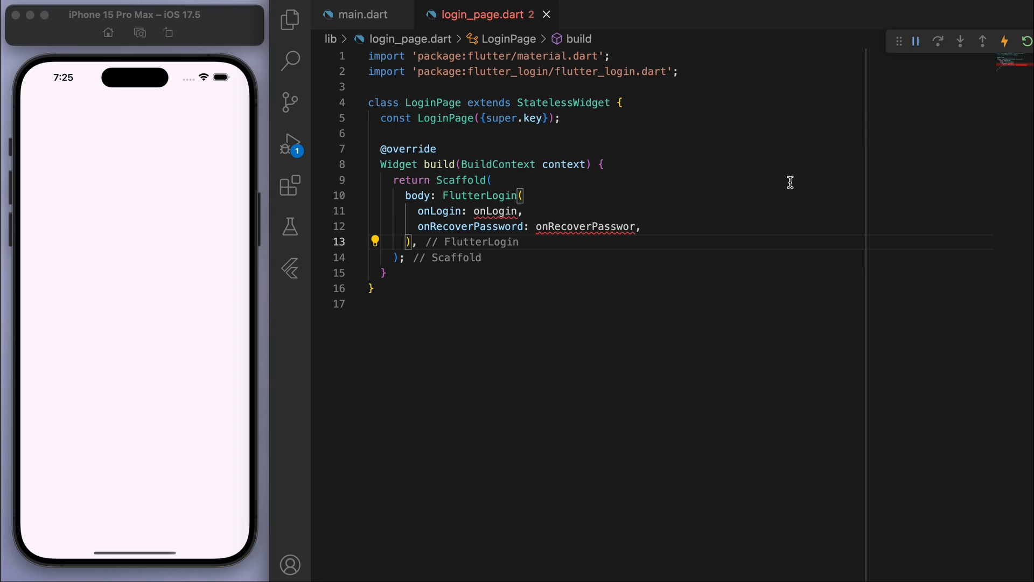
pyautogui.doubleClick(469, 226)
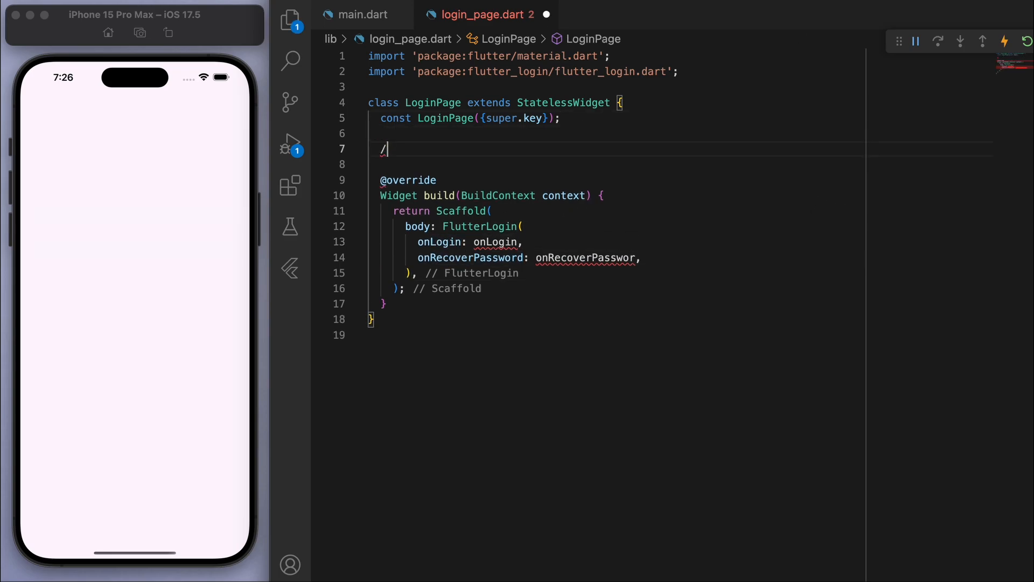
pyautogui.write('/ login')
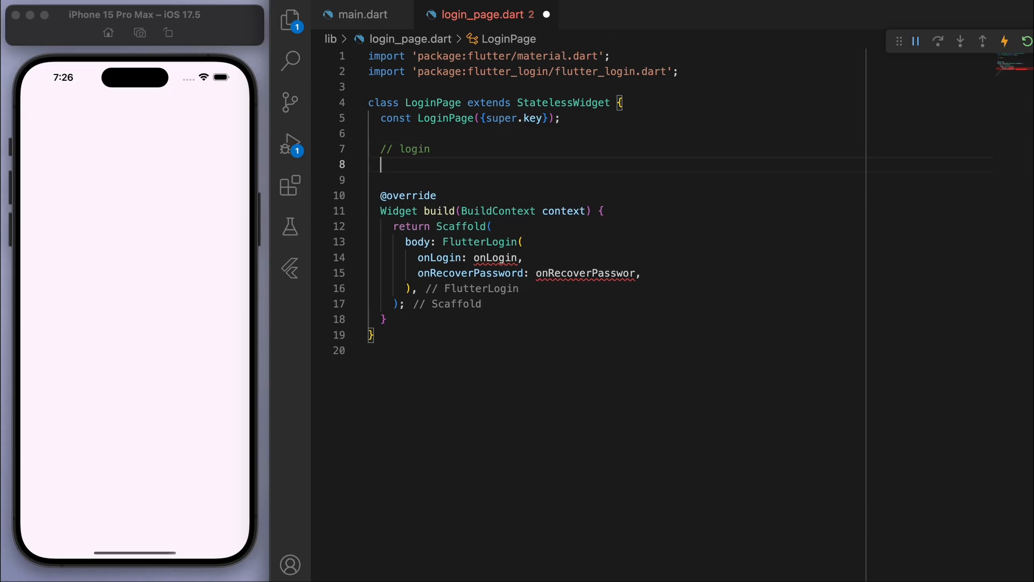
pyautogui.write('Future<String')
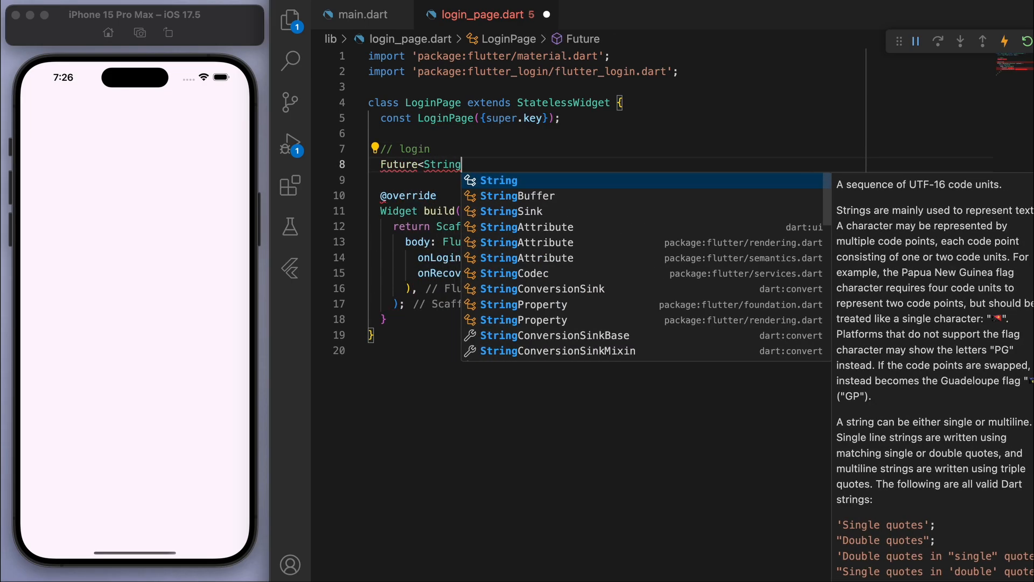
pyautogui.write('?> _authUser(LoginData data) {')
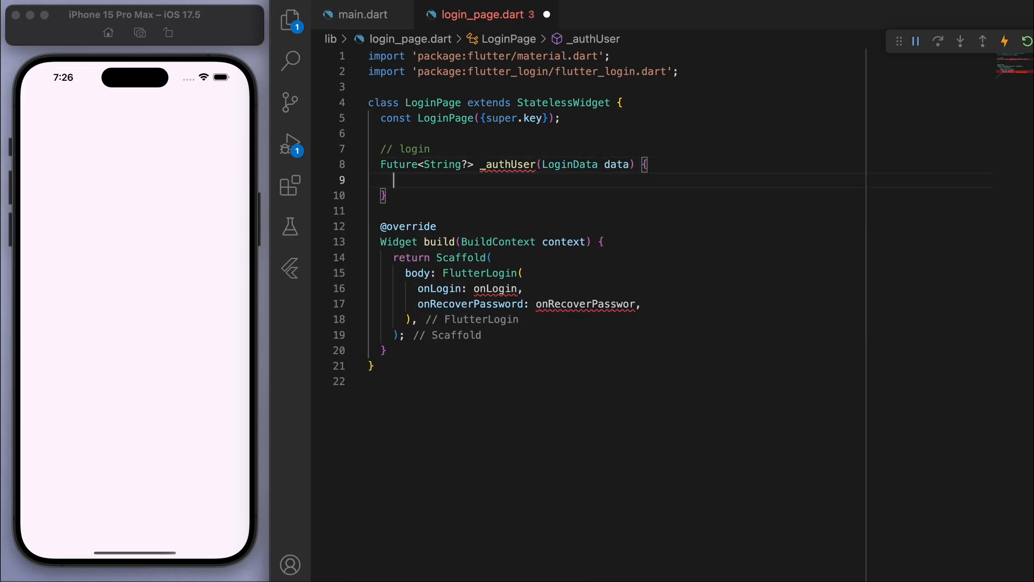
pyautogui.write('return Future.delayed(duration);')
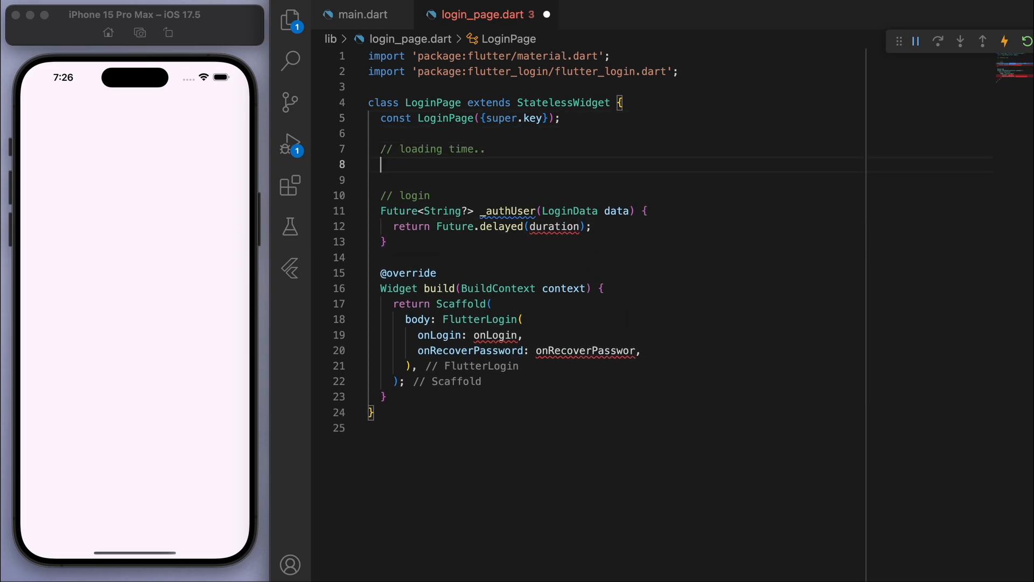
pyautogui.write('Duration get loadingTime')
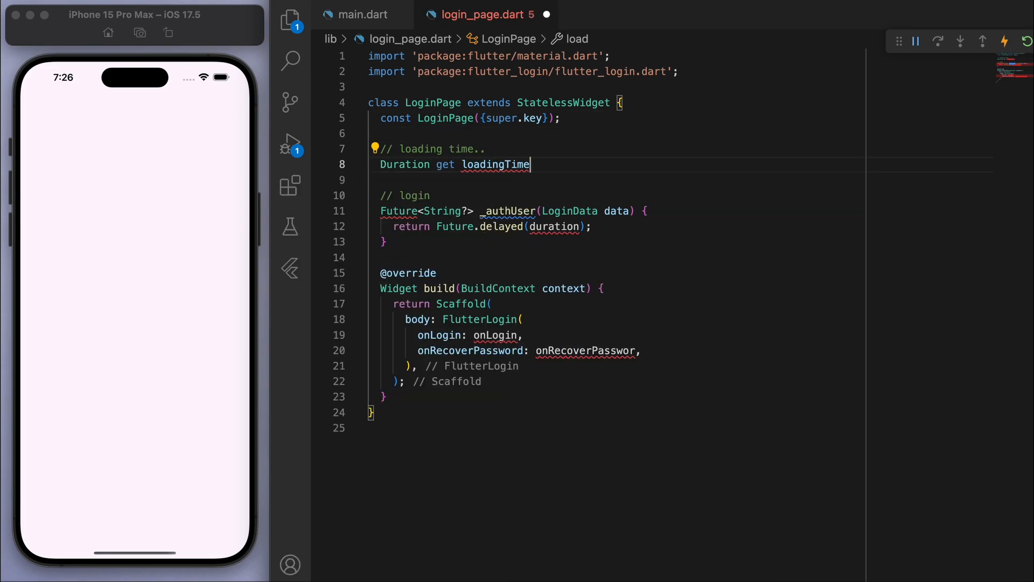
pyautogui.write('=> const Dua')
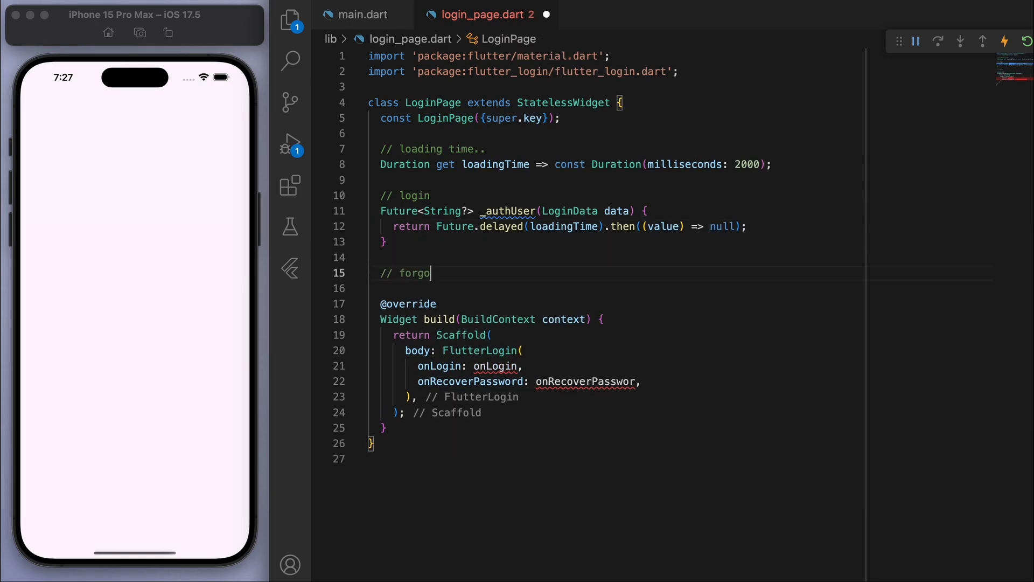
# Step: Add _recoverPassword returning Future.delayed(loadingTime).then((value) => null)
pyautogui.write('Future<String?> _recoverPassword(String data) {')
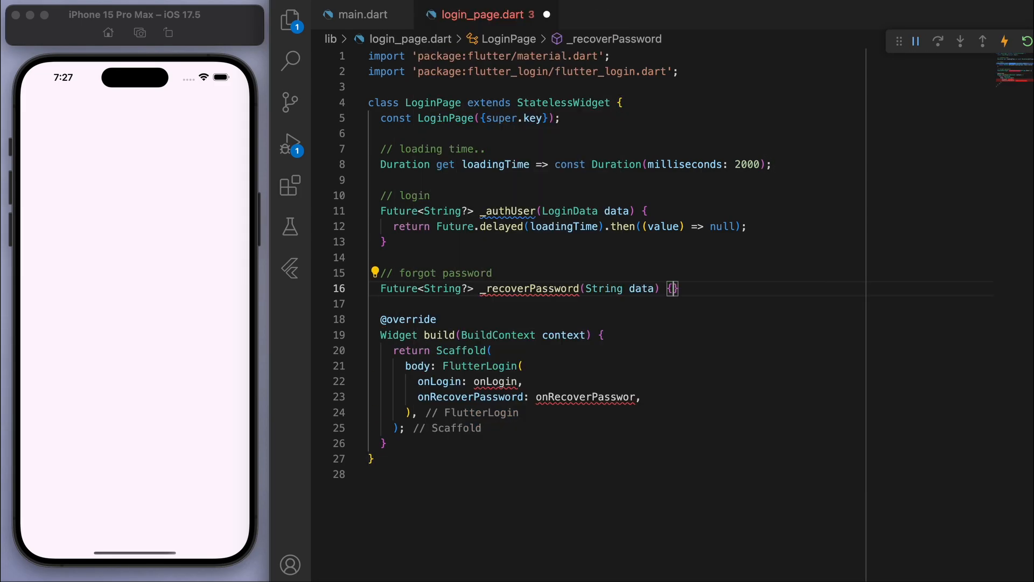
pyautogui.write('return Future.delayed(loadingTime).then((value) => null);')
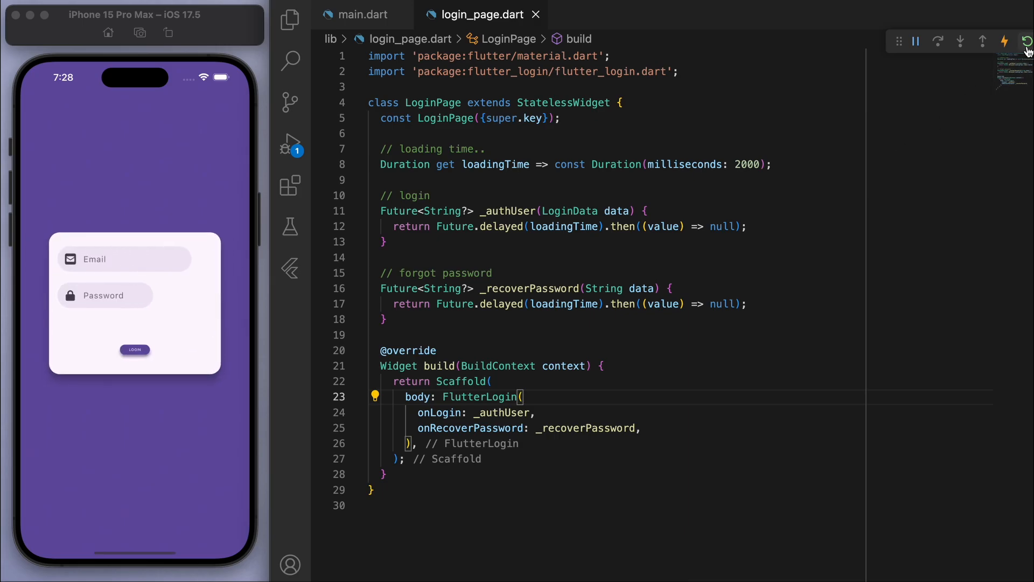
pyautogui.click(135, 258)
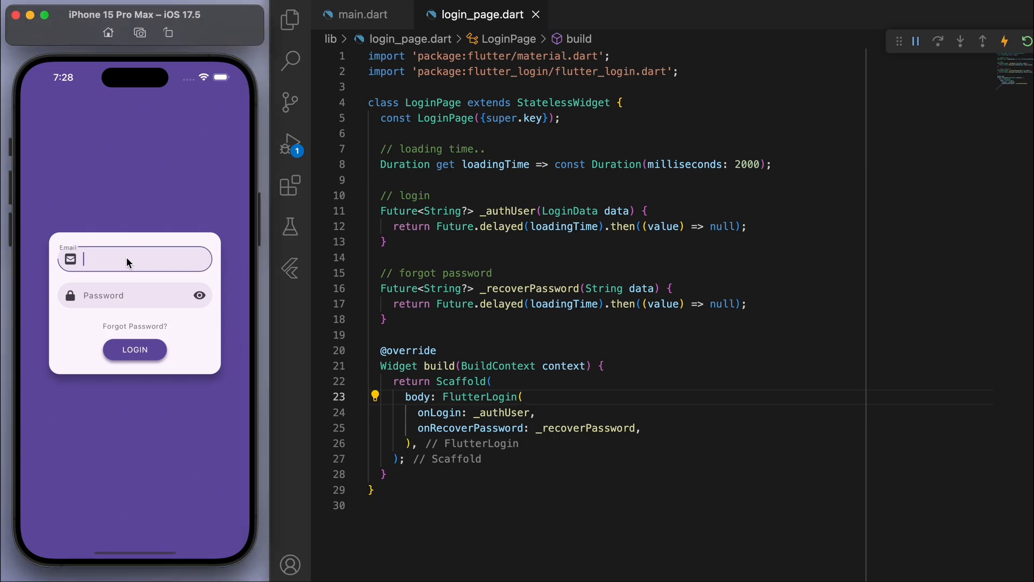
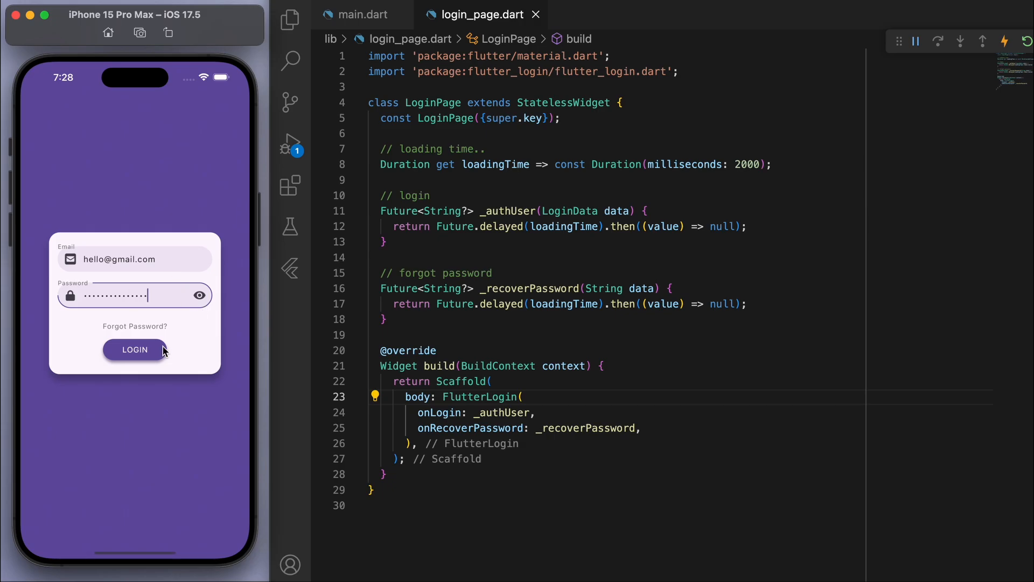
pyautogui.click(134, 349)
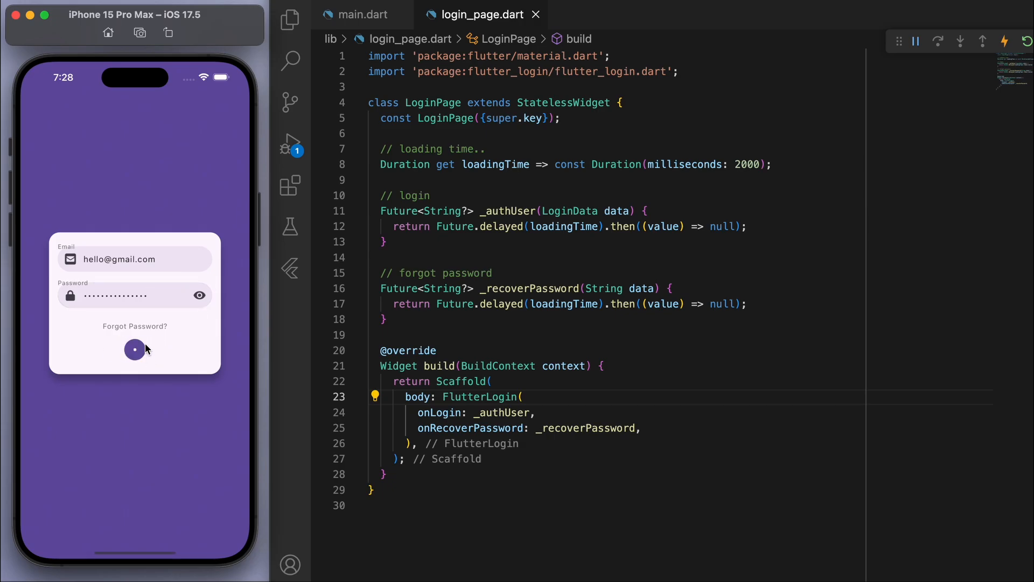
pyautogui.click(134, 349)
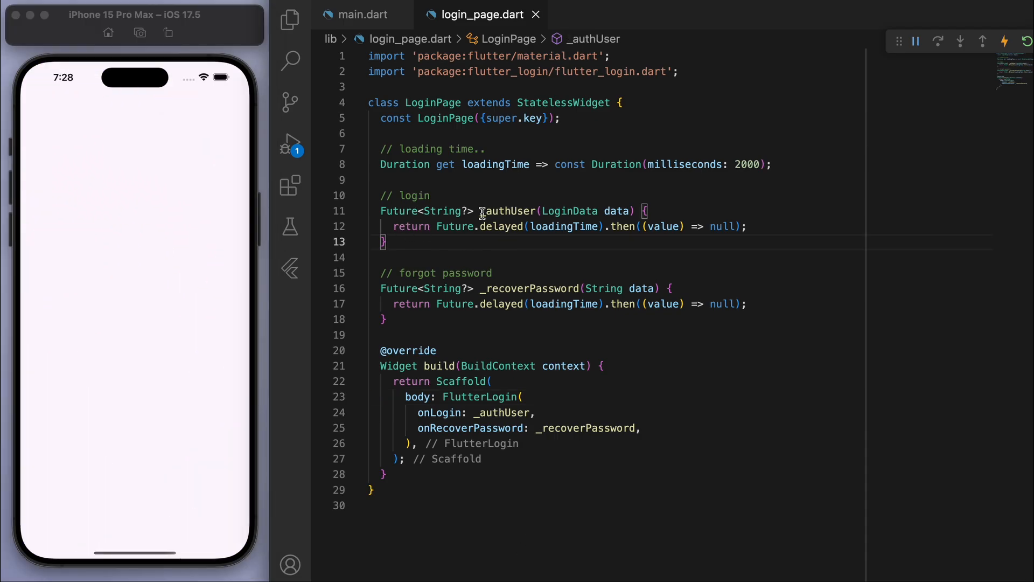
pyautogui.click(1026, 41)
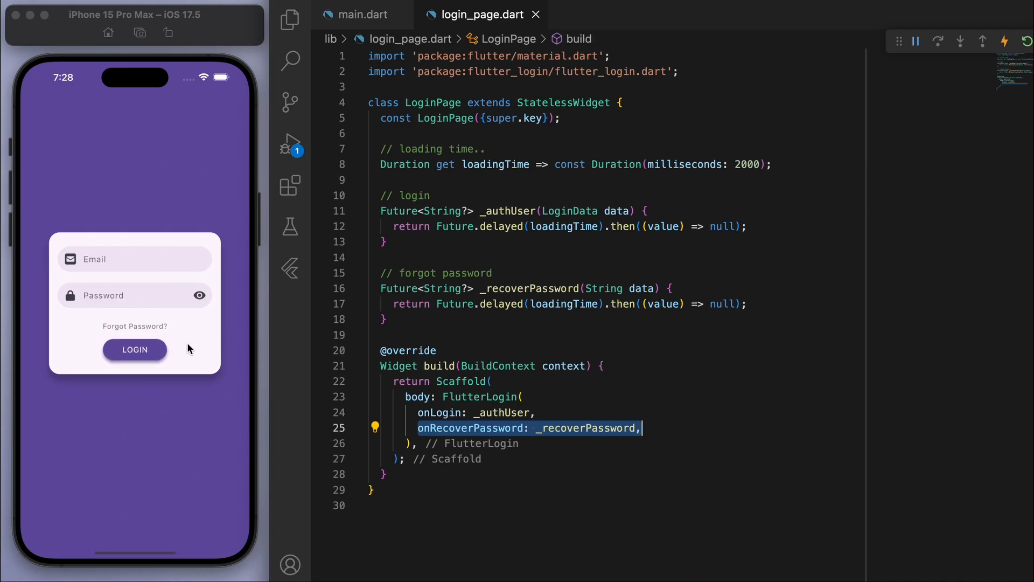
pyautogui.click(134, 326)
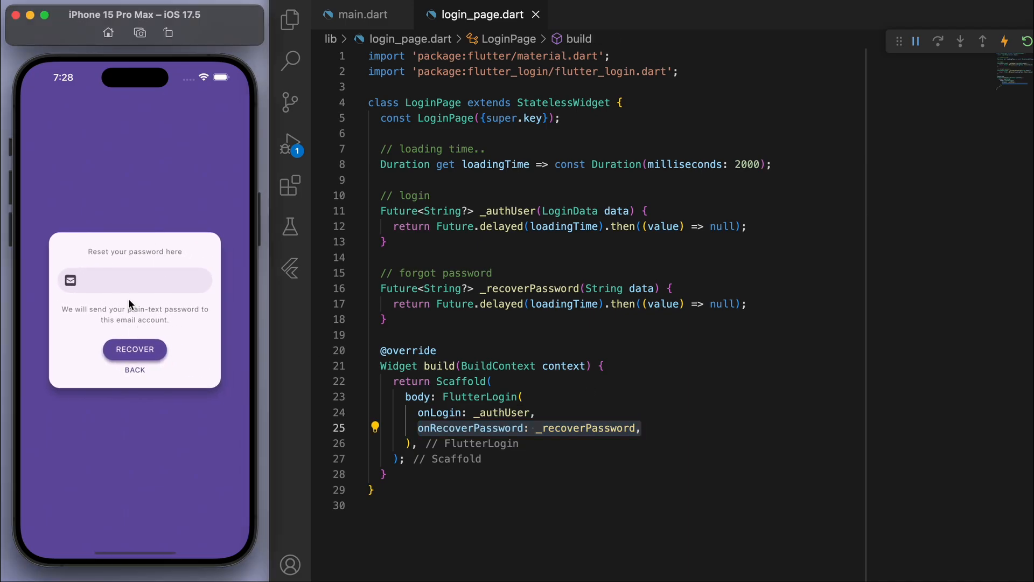
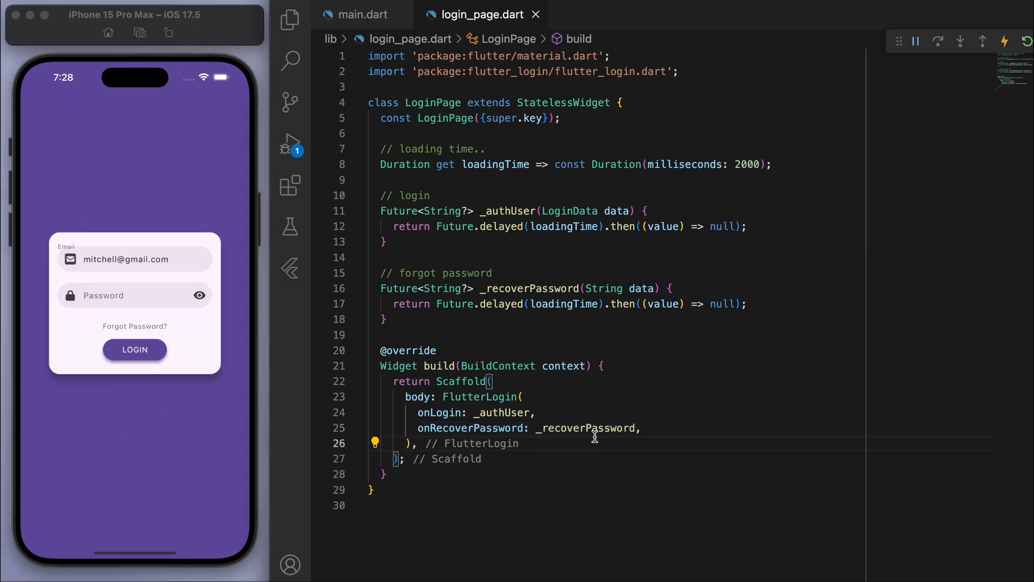
# Step: Add a delayed _signupUser(SignupData data) callback under a // sign up comment, wired to onSignup
pyautogui.write('// sign up')
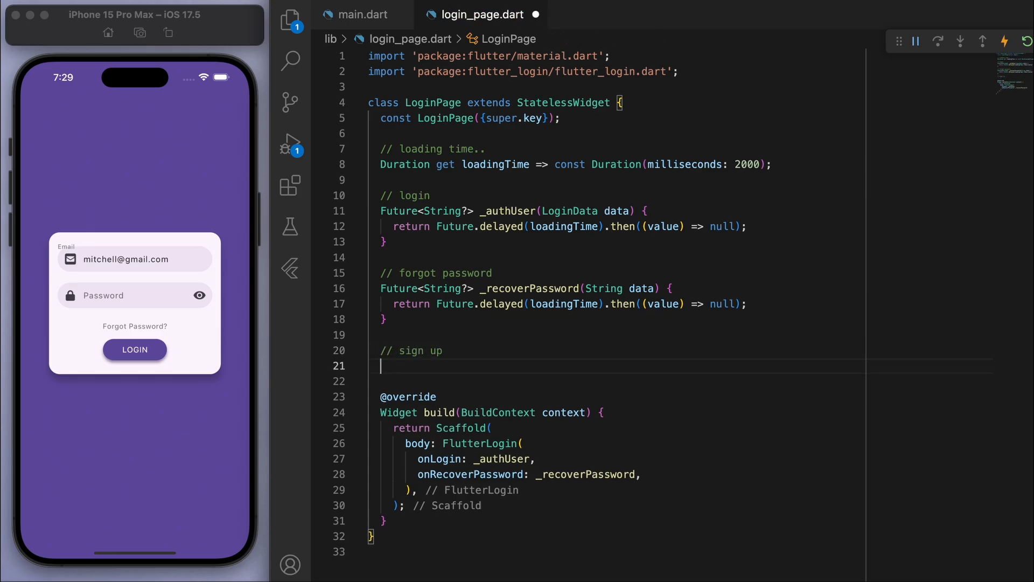
pyautogui.write('Future<String?> _signupUser(SignupData data) {')
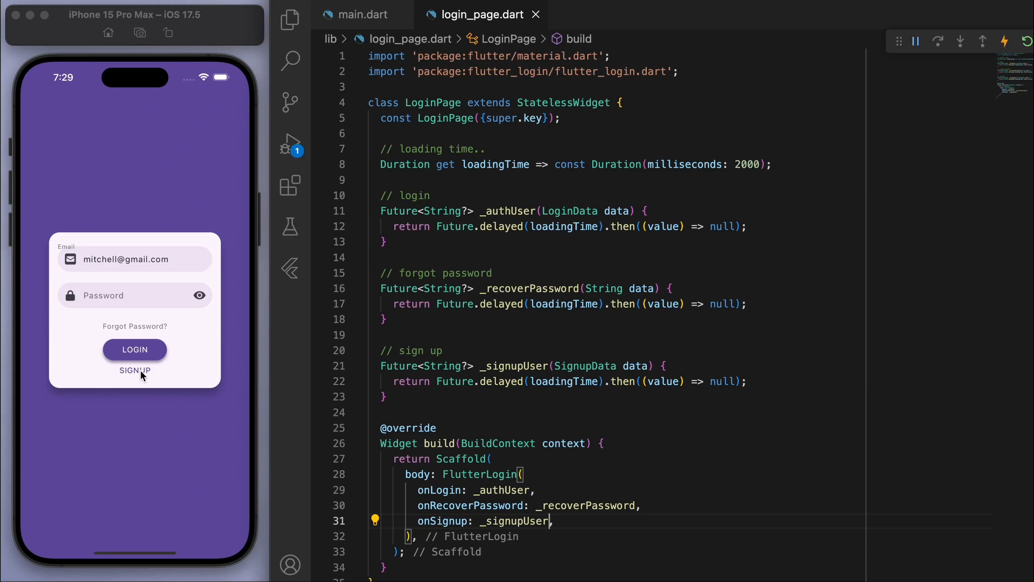
pyautogui.click(134, 370)
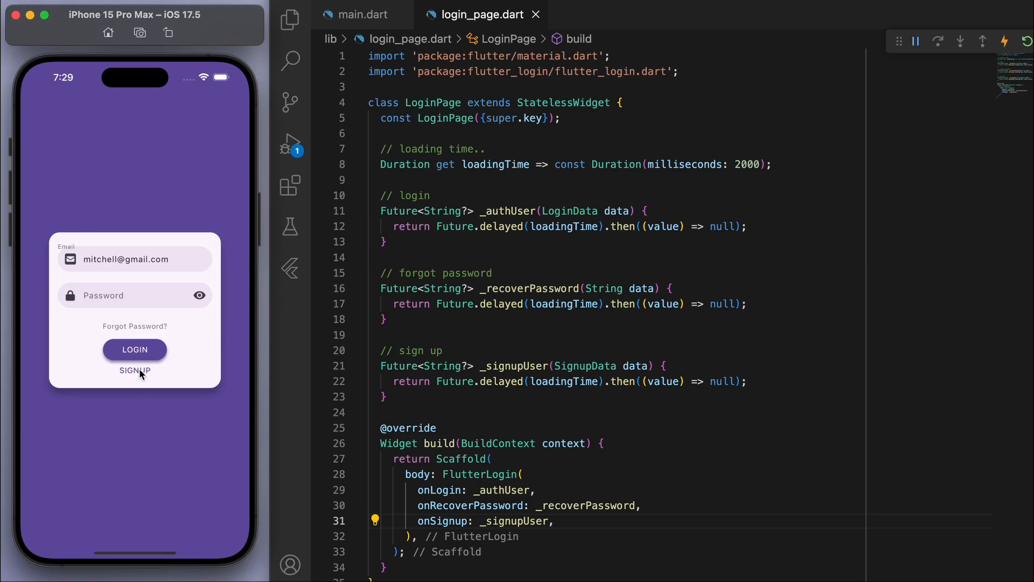
pyautogui.click(135, 370)
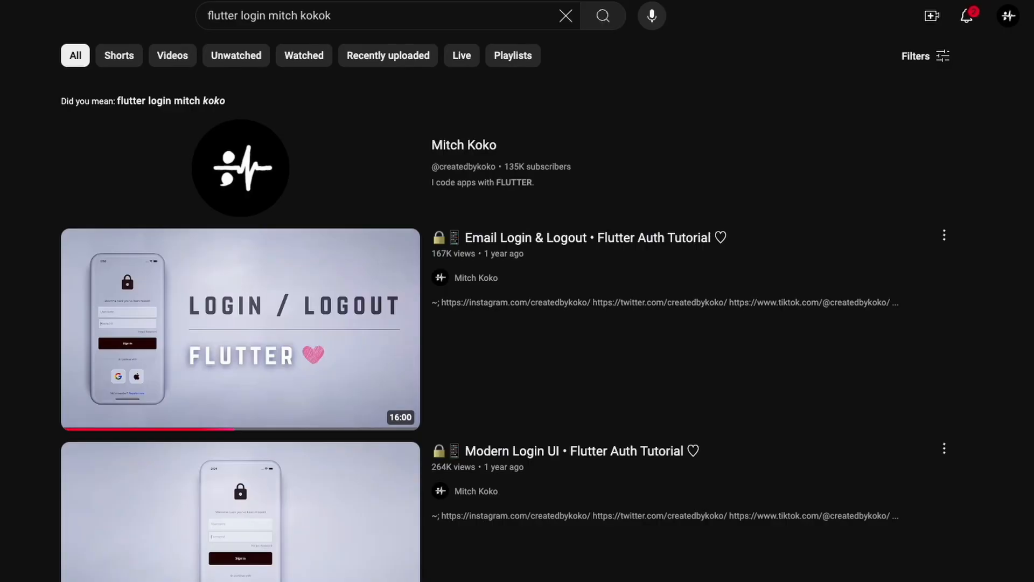
pyautogui.scroll(-3)
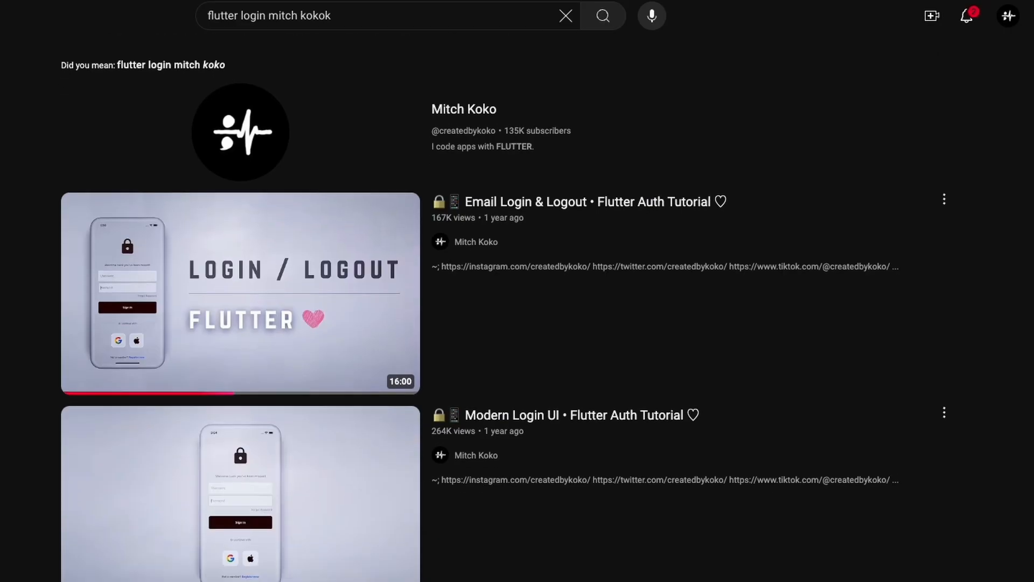
pyautogui.scroll(-3)
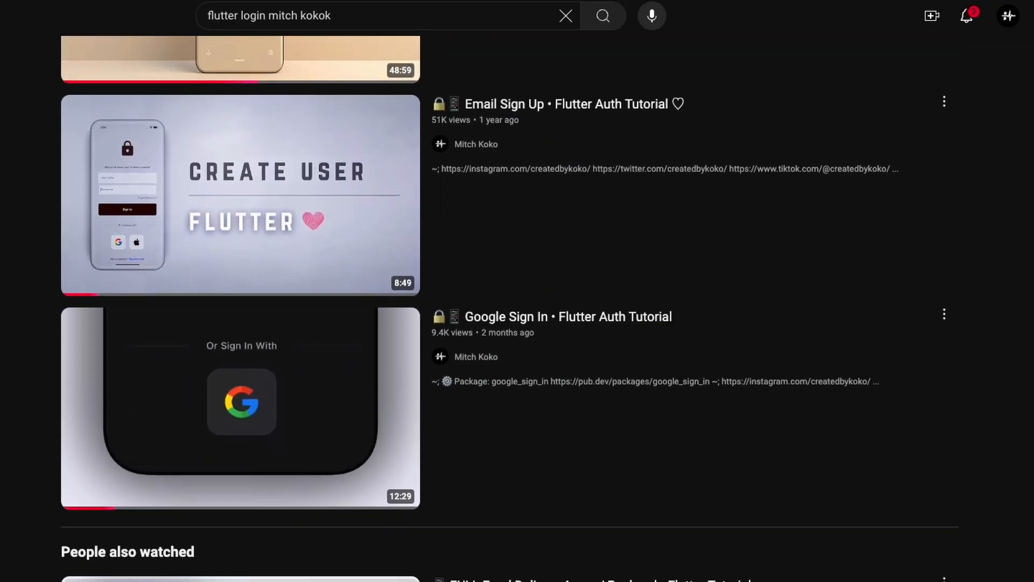
pyautogui.scroll(-3)
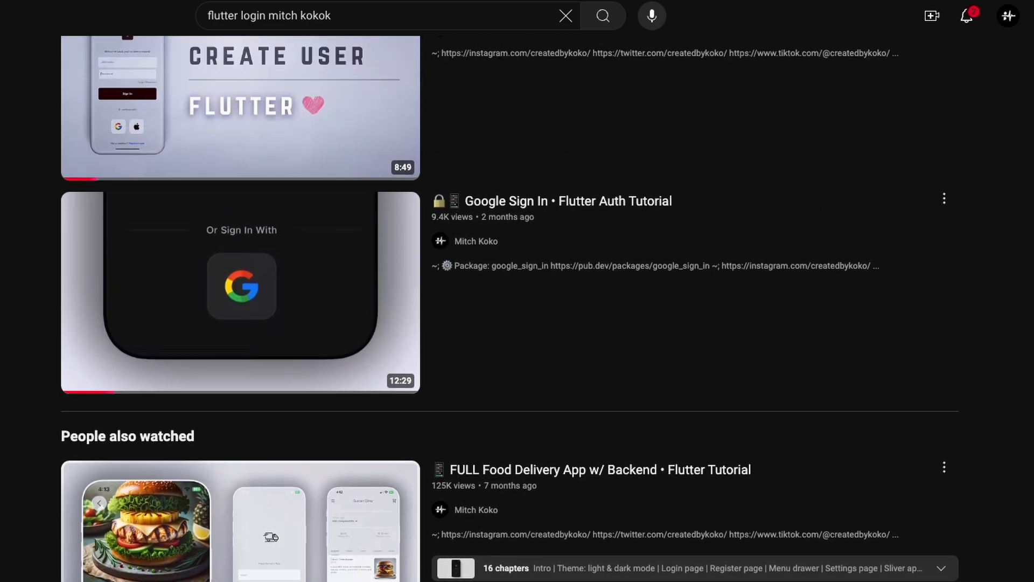
pyautogui.click(239, 292)
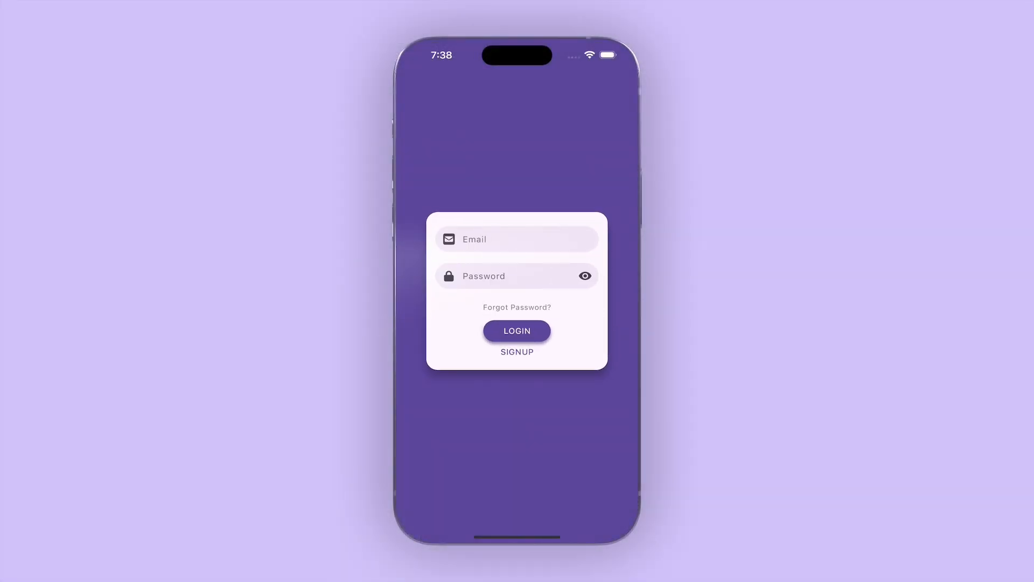
# Step: Enter a 'mitche…' email address and password, then submit the login
pyautogui.click(517, 351)
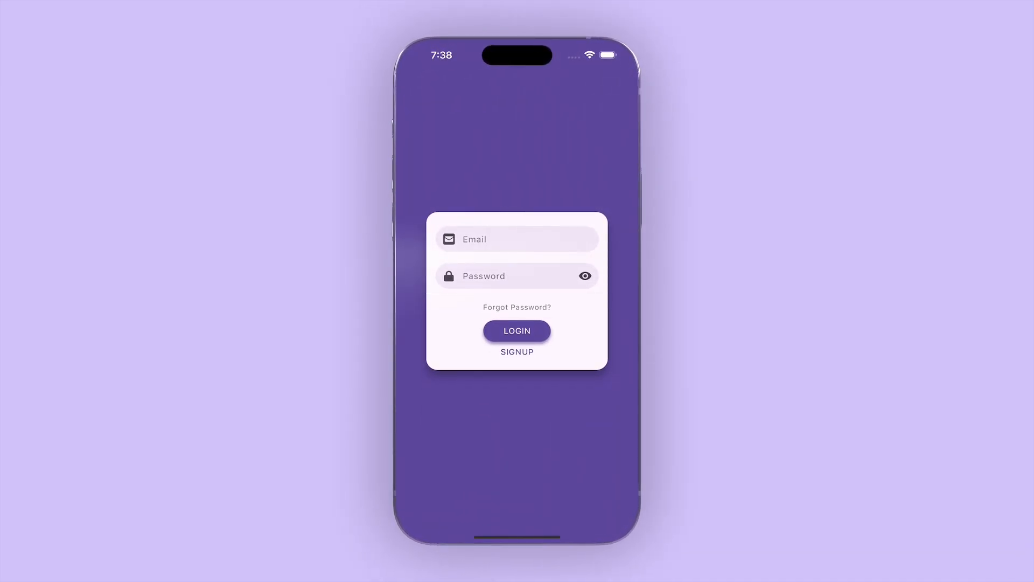
pyautogui.write('mitche')
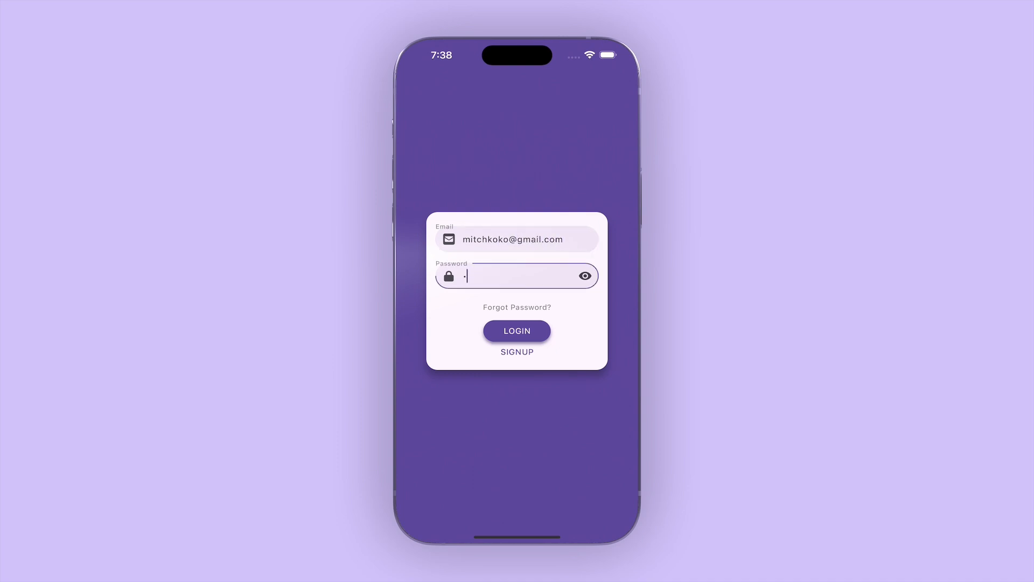
pyautogui.click(516, 330)
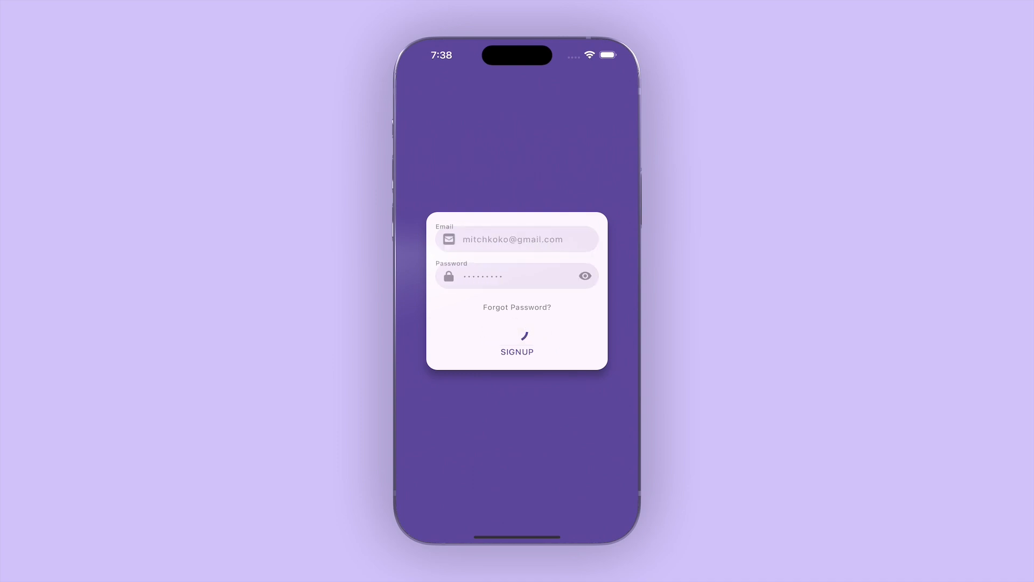